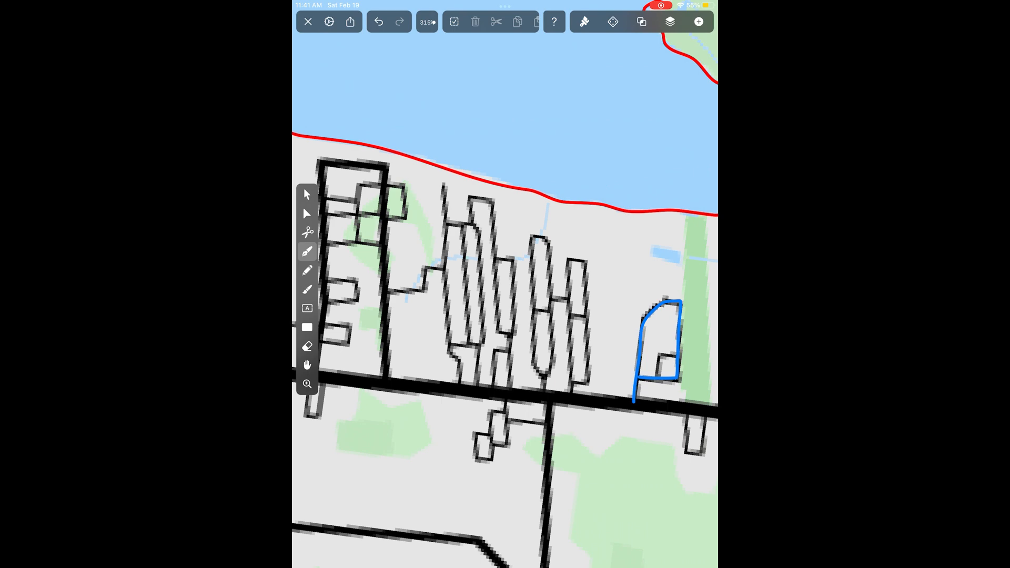
Step: Trace the short side road west of the tall blocks with a blue pen path
{"action": "left_click_drag", "start_coordinate": [387, 291], "coordinate": [422, 291]}
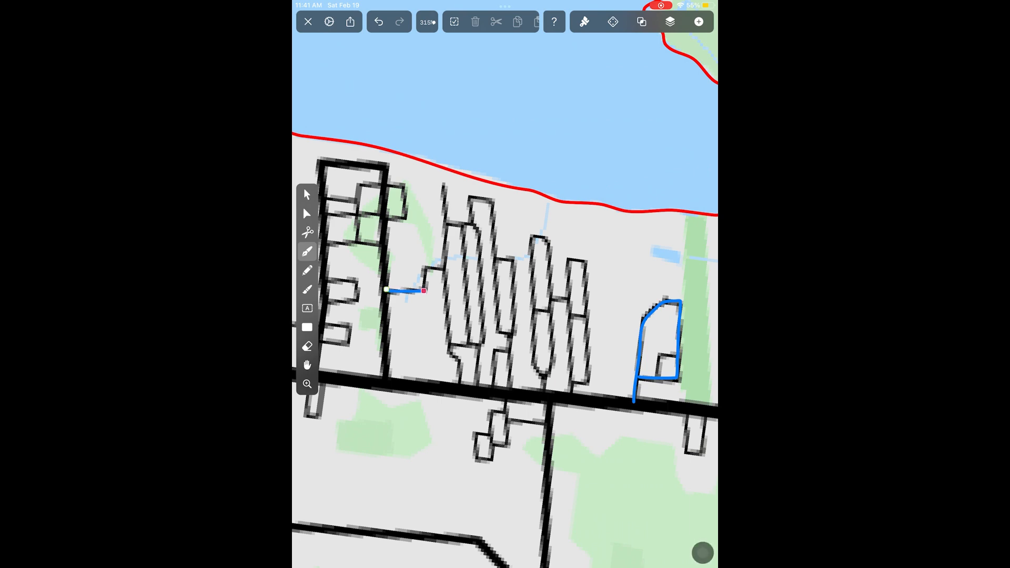
{"action": "left_click_drag", "start_coordinate": [424, 290], "coordinate": [441, 190]}
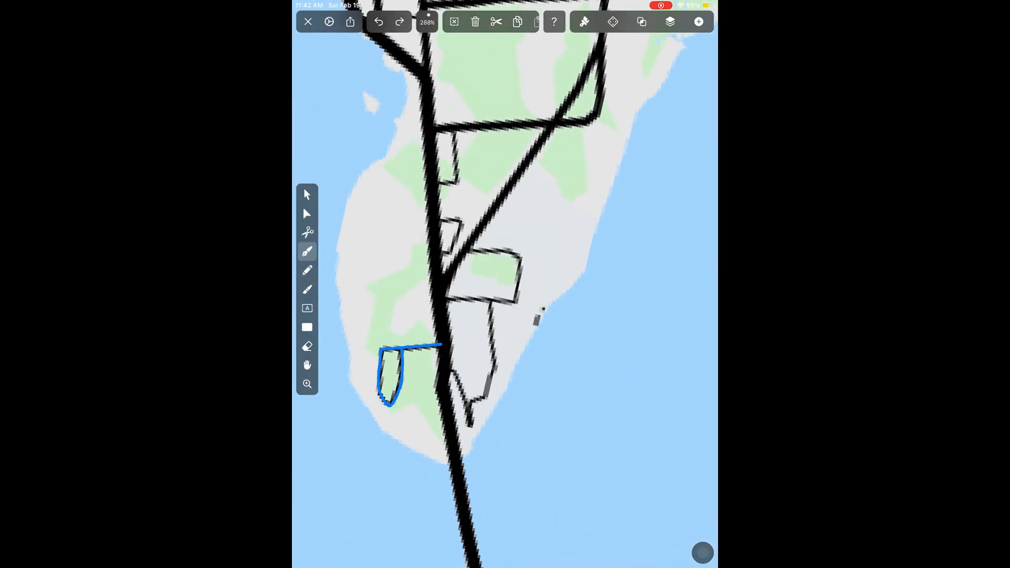
Step: Trace the short peninsula road east of the main highway with a blue pen stroke
{"action": "left_click_drag", "start_coordinate": [442, 303], "coordinate": [516, 303]}
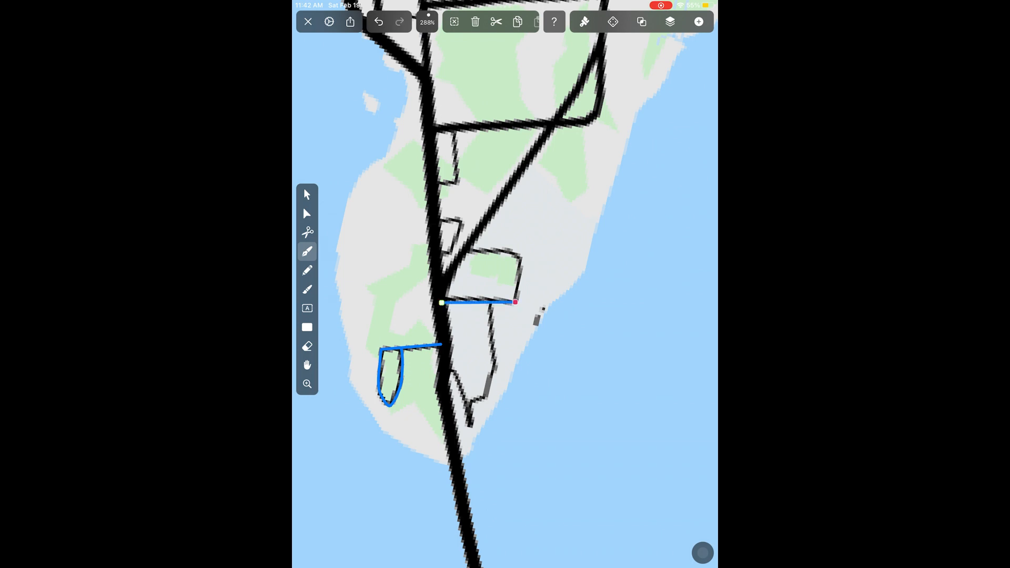